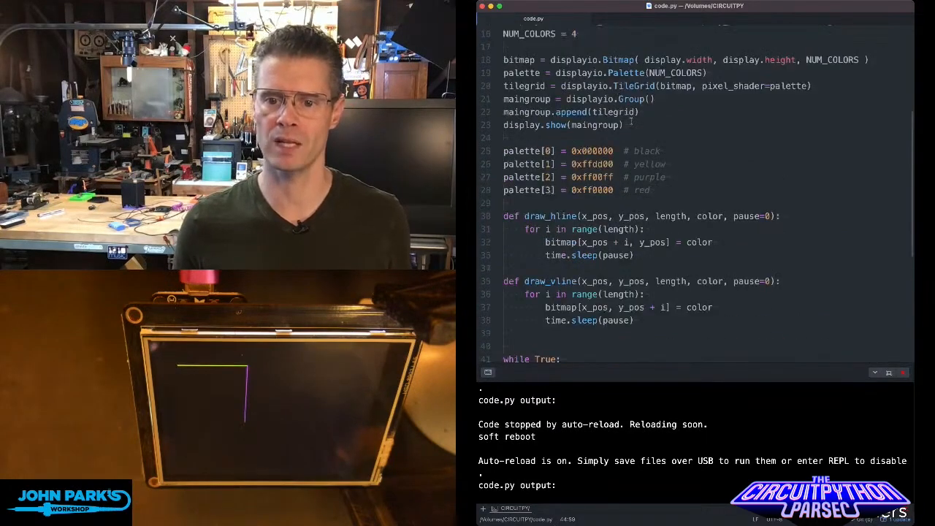
pyautogui.scroll(-3)
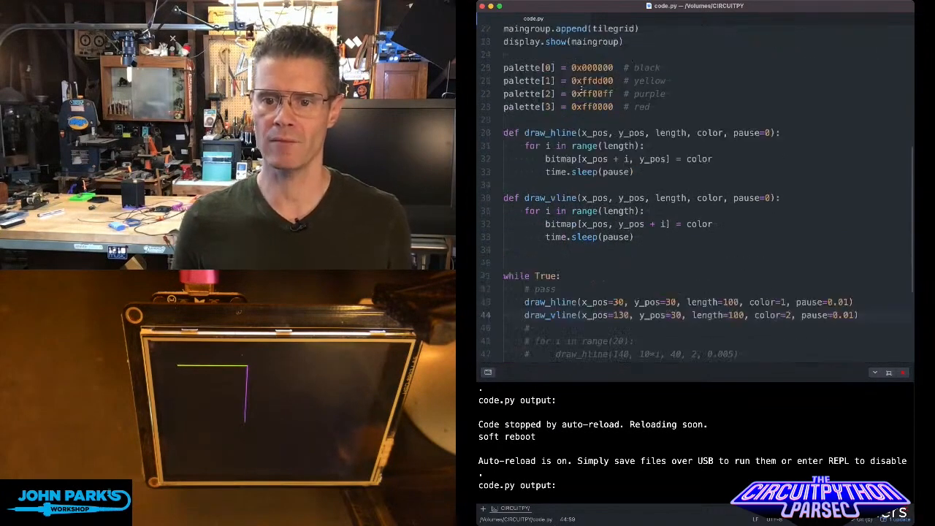